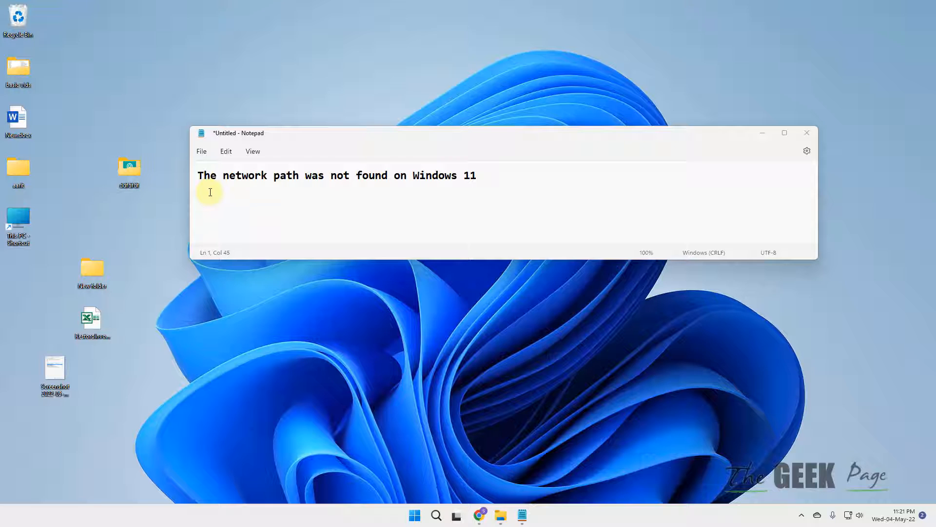
{"action": "mouse_move", "coordinate": [504, 175]}
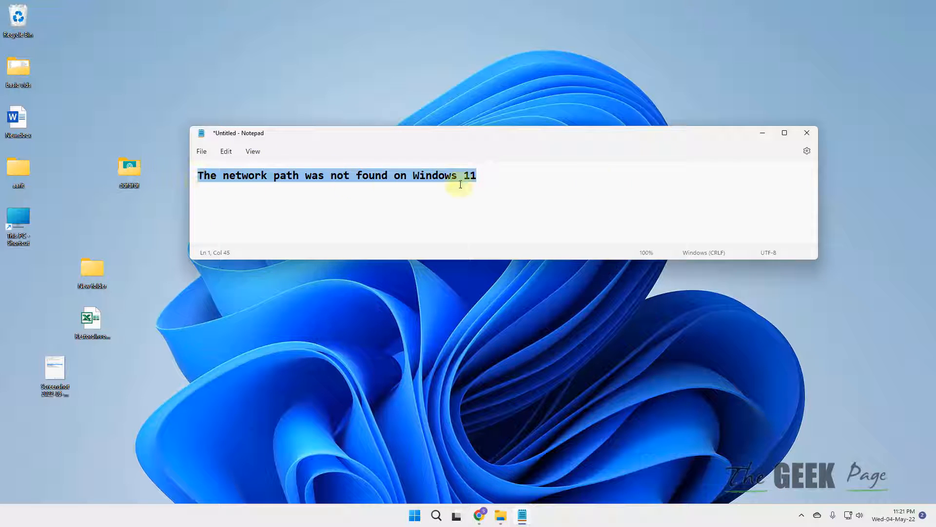
Search for 'registry editor' and launch Registry Editor, approving the User Account Control prompt
{"action": "left_click", "coordinate": [436, 515]}
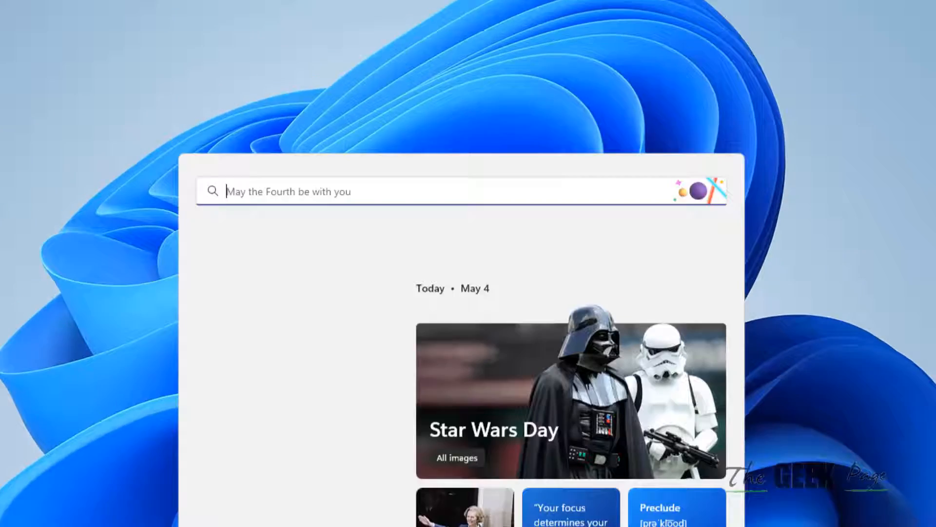
{"action": "type", "text": "registry Editor"}
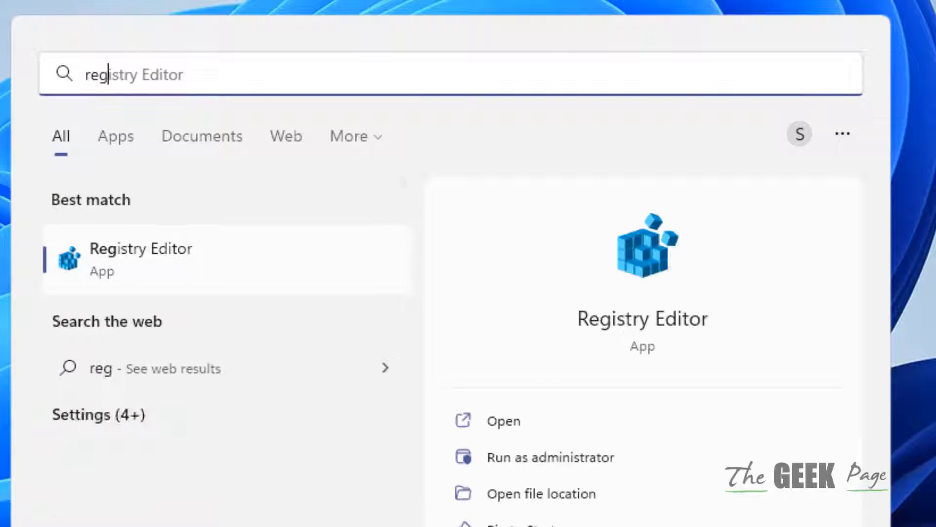
{"action": "type", "text": "istry editor"}
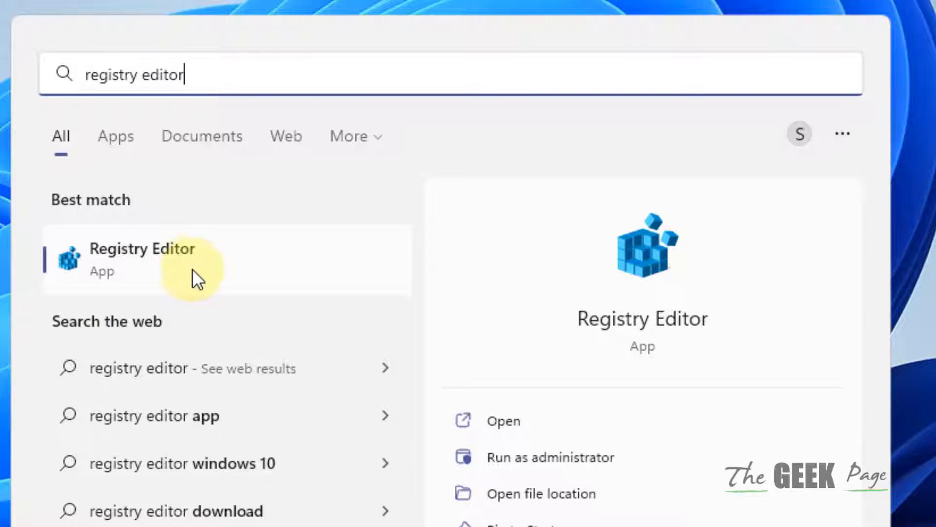
{"action": "left_click", "coordinate": [550, 457]}
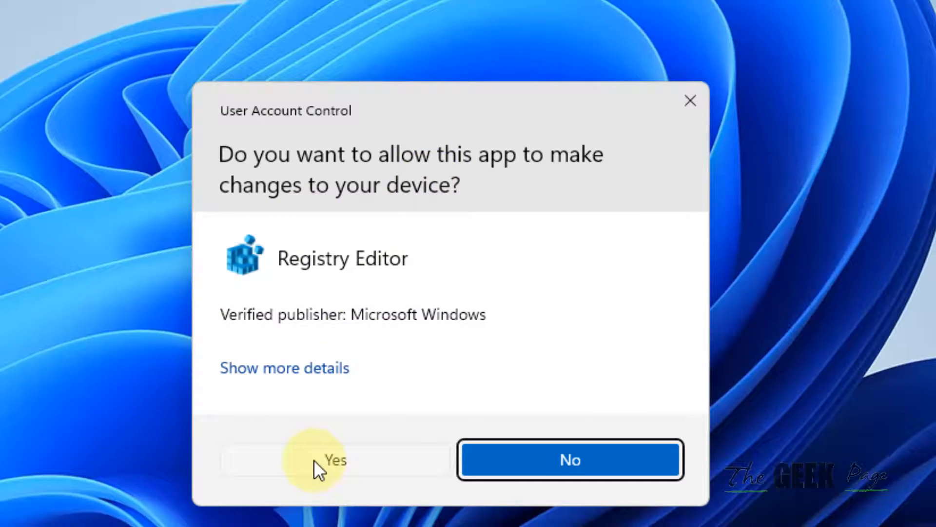
{"action": "left_click", "coordinate": [322, 459]}
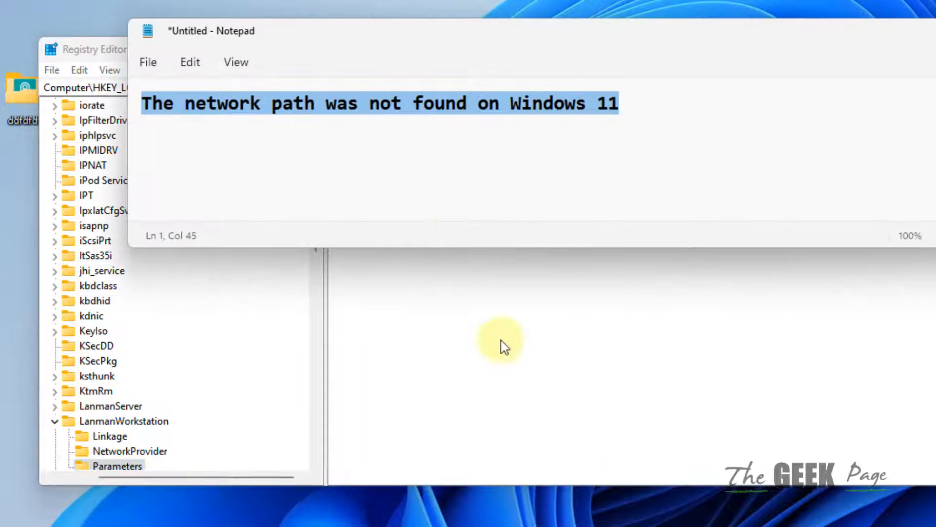
Go to HKLM\SYSTEM\CurrentControlSet\Services\LanmanWorkstation\Parameters through the address bar
{"action": "type", "text": "HKLM\\SYSTEM\\CurrentControlSet\\Services\\LanmanWorkstation\\Parameters"}
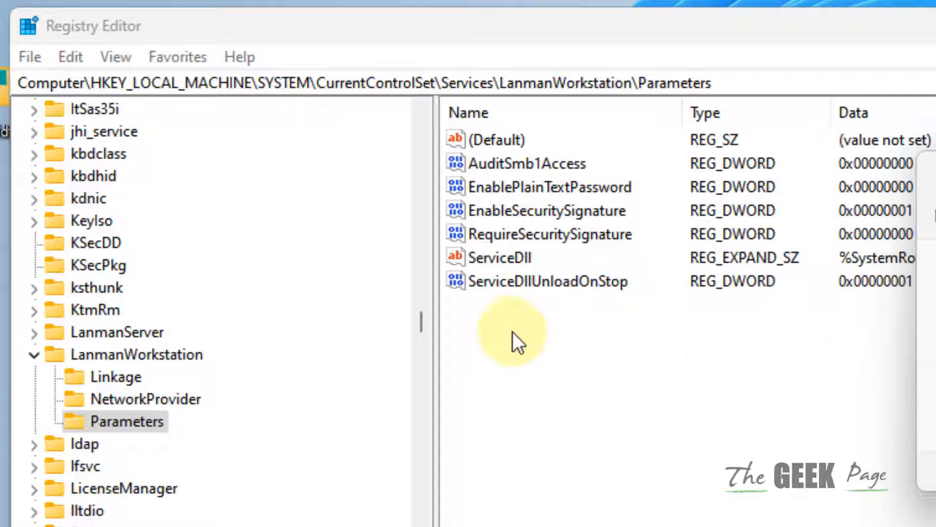
{"action": "mouse_move", "coordinate": [530, 334]}
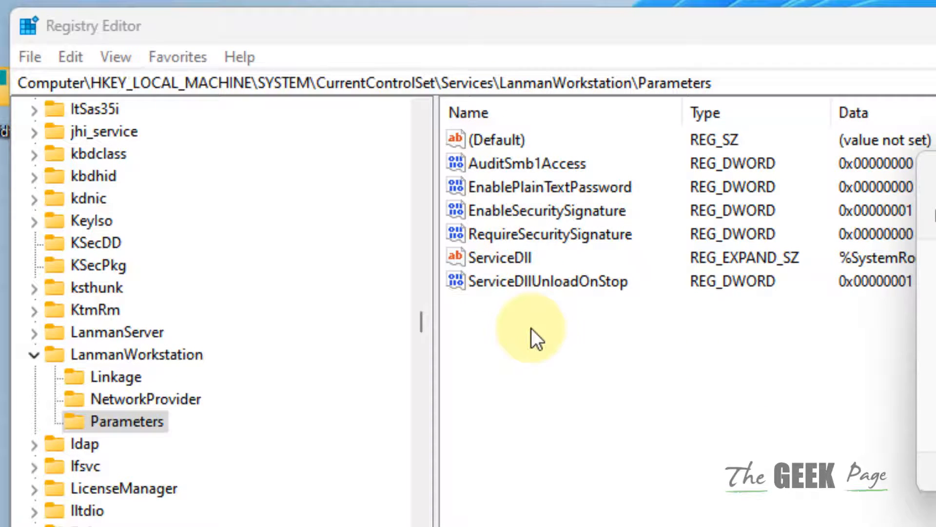
Create a 32-bit DWORD, rename it AllowInsecureGuestAuth, and set its data to 1
{"action": "right_click", "coordinate": [528, 328]}
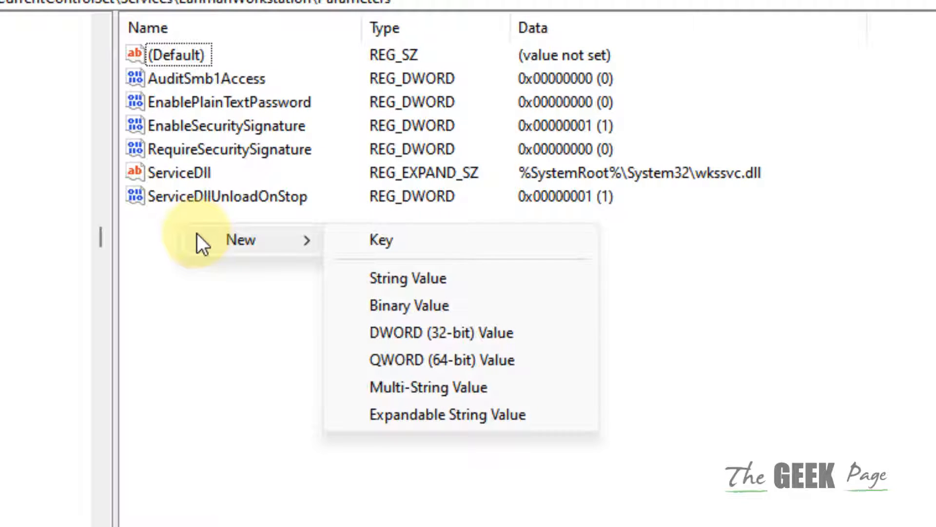
{"action": "mouse_move", "coordinate": [305, 251]}
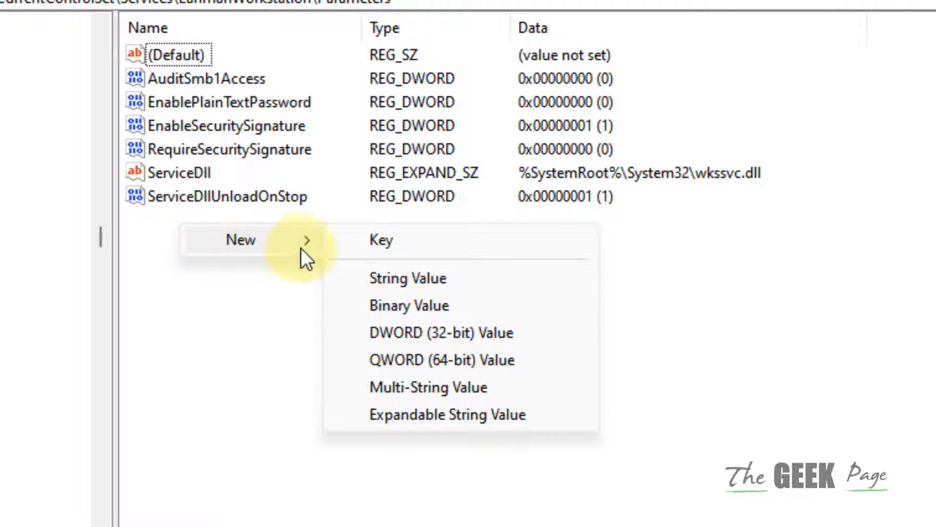
{"action": "mouse_move", "coordinate": [500, 340]}
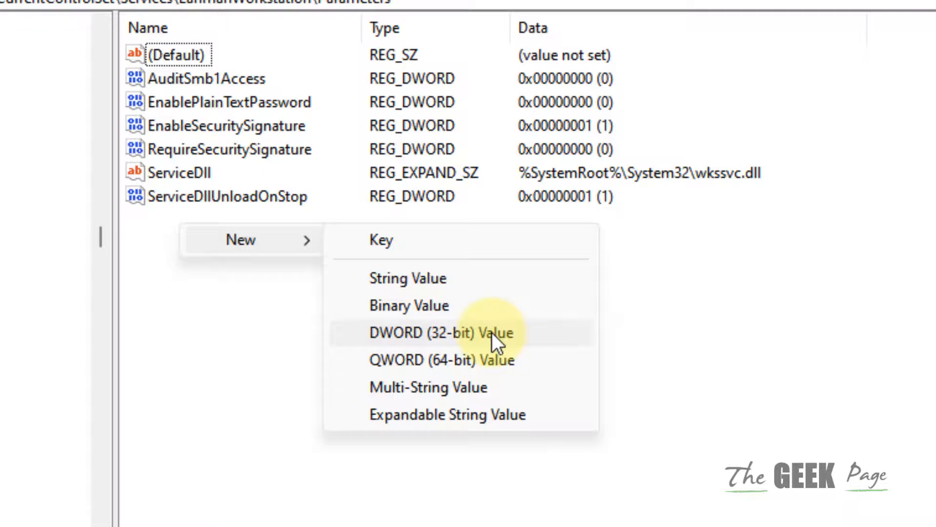
{"action": "left_click", "coordinate": [441, 332]}
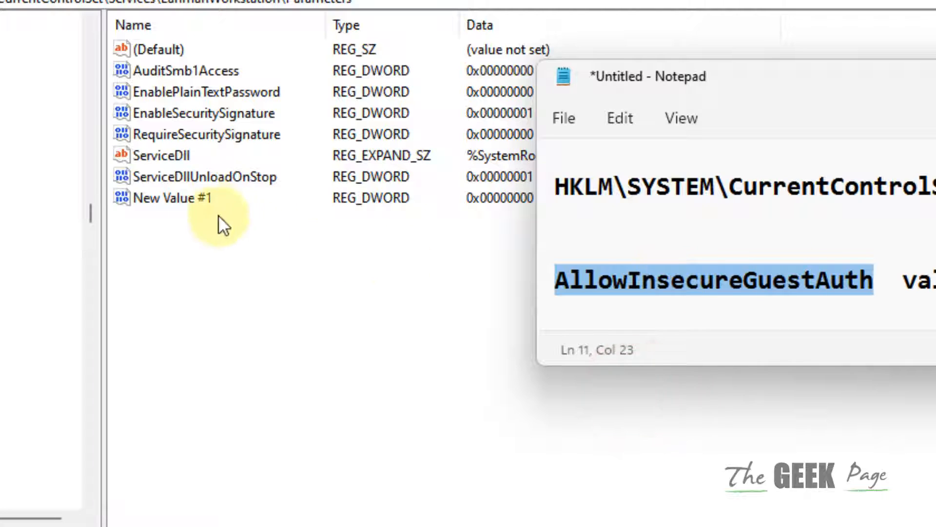
{"action": "right_click", "coordinate": [173, 197]}
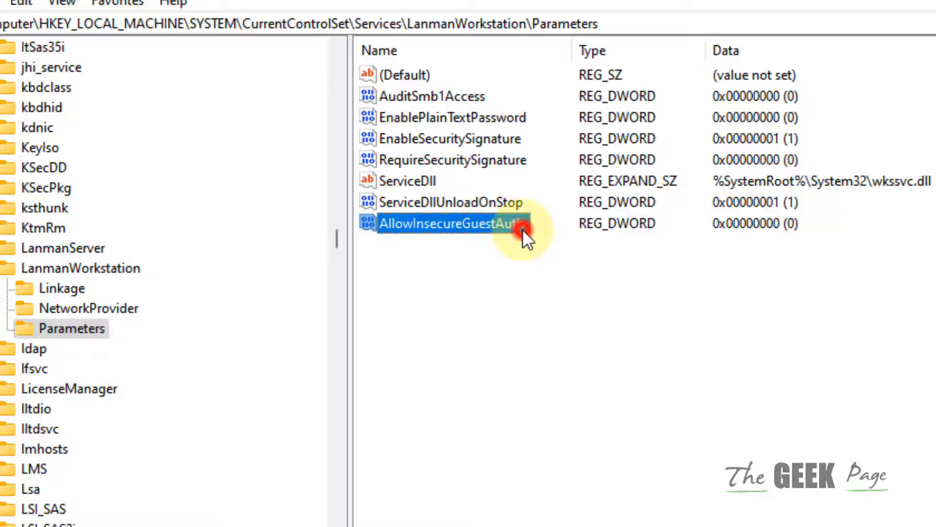
{"action": "double_click", "coordinate": [448, 223]}
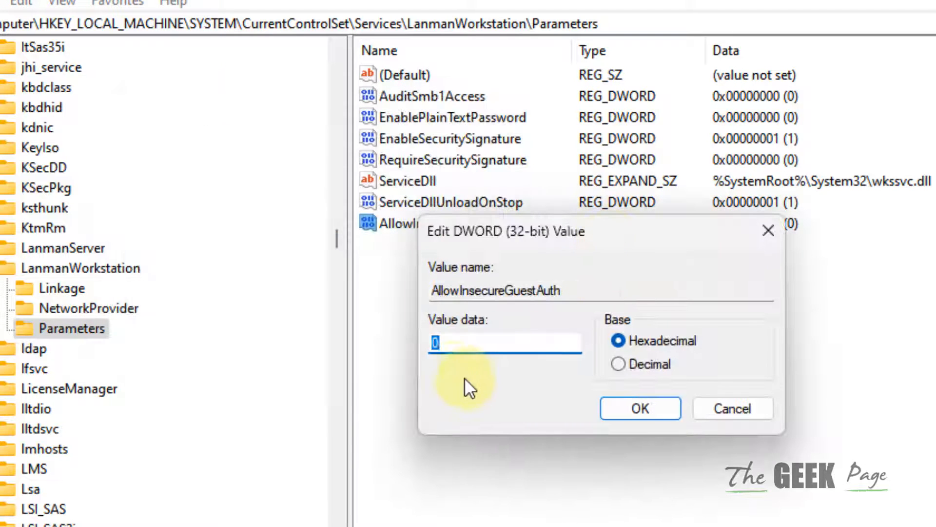
{"action": "type", "text": "1"}
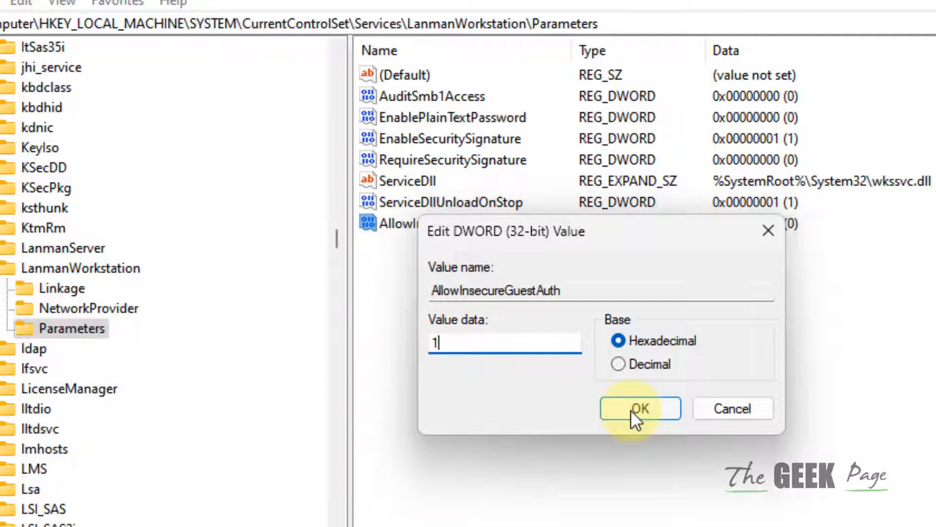
{"action": "left_click", "coordinate": [639, 408]}
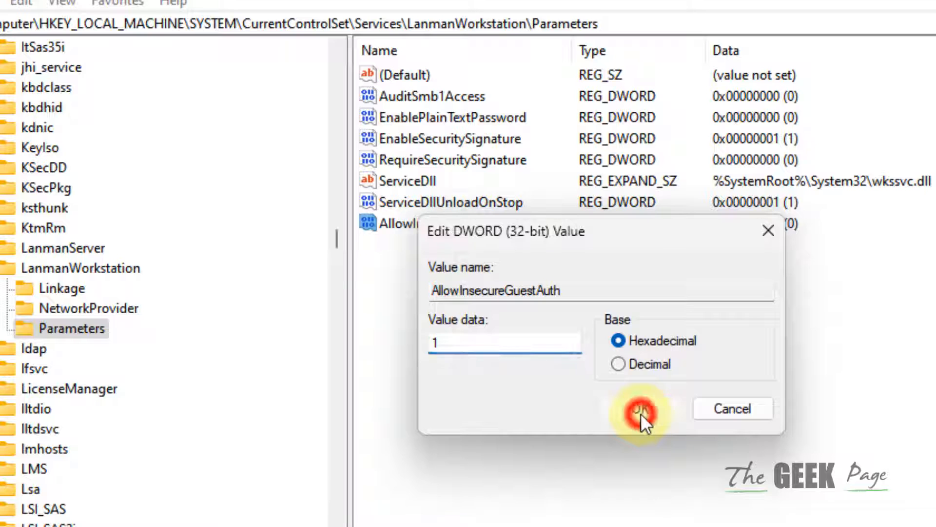
{"action": "left_click", "coordinate": [385, 491]}
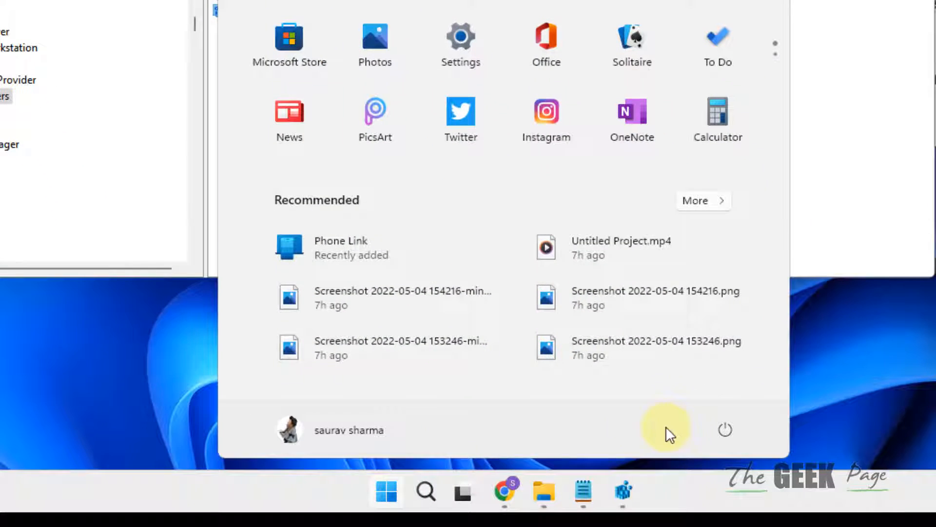
Dismiss the Start menu to leave an empty desktop
{"action": "left_click", "coordinate": [725, 429]}
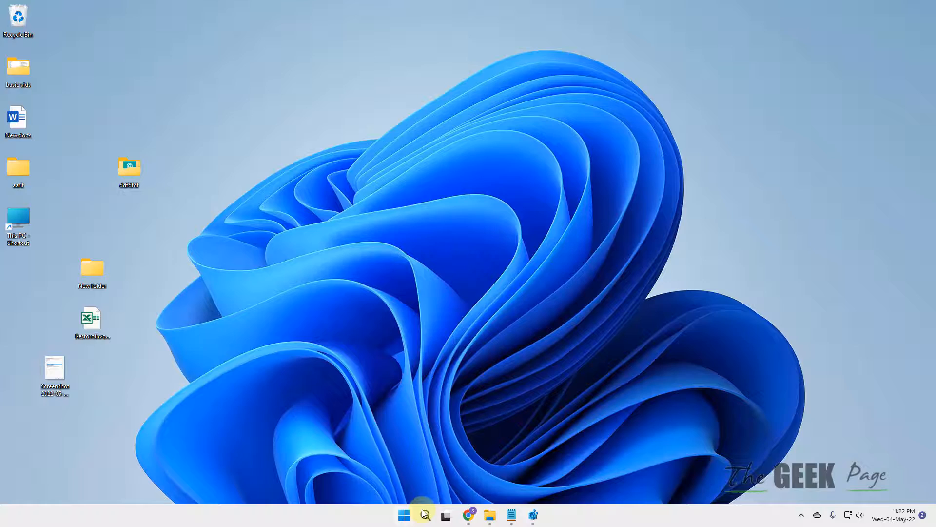
Search for ncpa.cpl and open the Network Connections control panel item
{"action": "type", "text": "ncpa"}
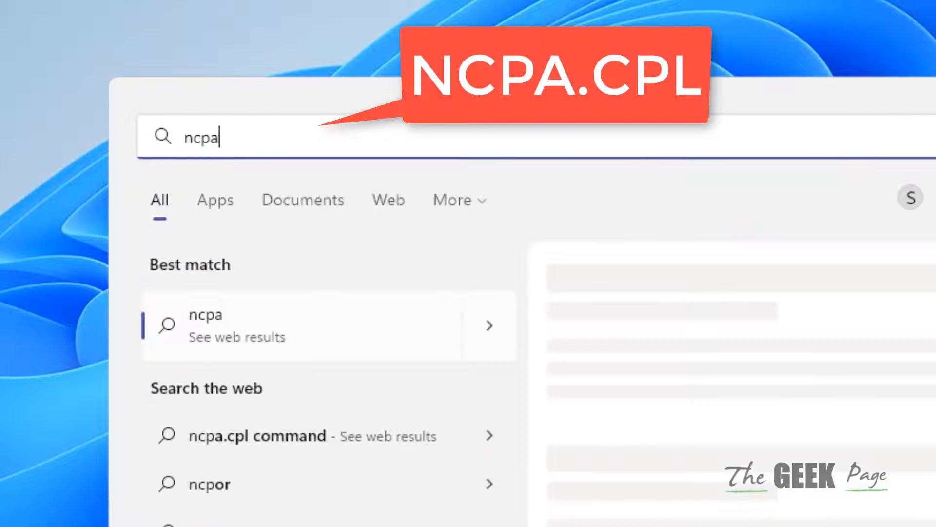
{"action": "type", "text": ".cpl"}
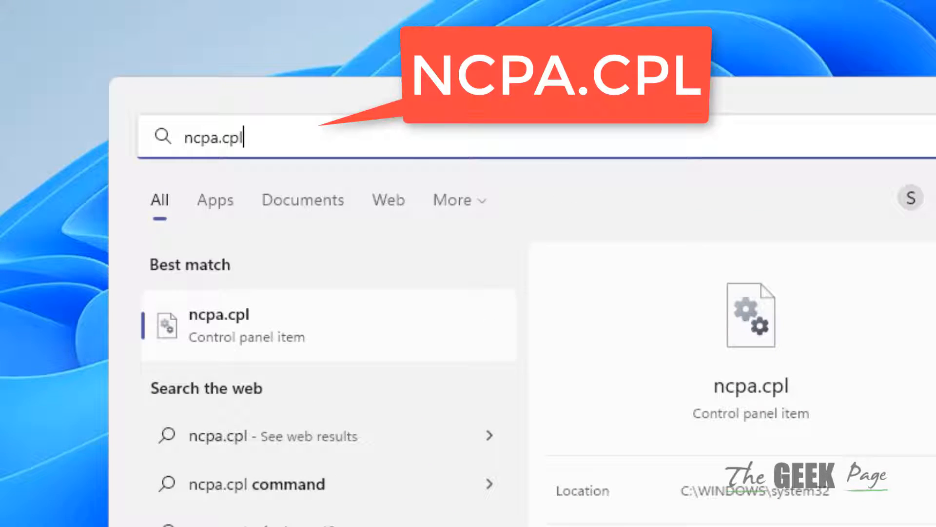
{"action": "mouse_move", "coordinate": [579, 457]}
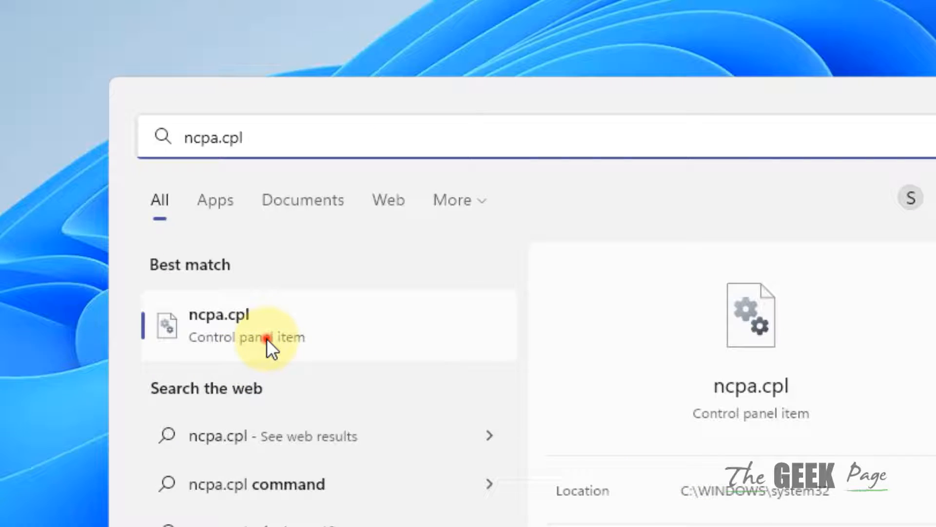
{"action": "left_click", "coordinate": [218, 325]}
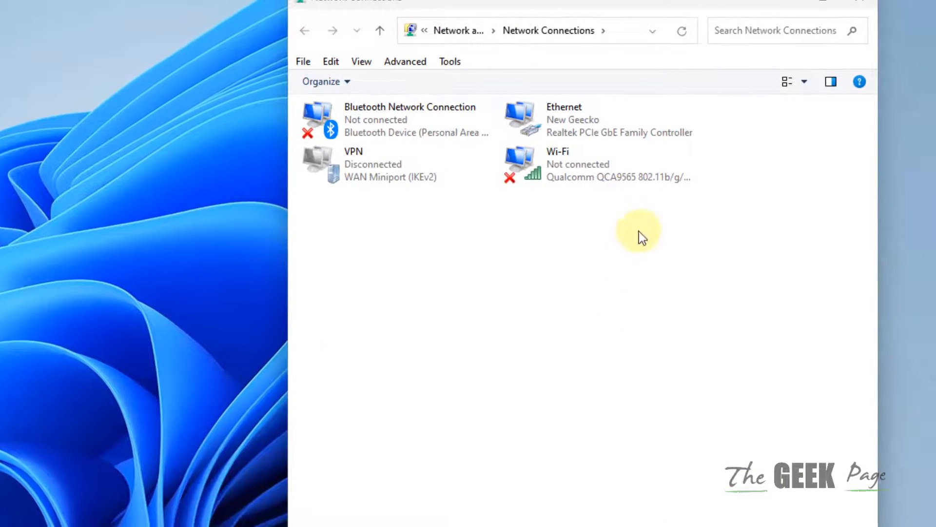
{"action": "mouse_move", "coordinate": [597, 131]}
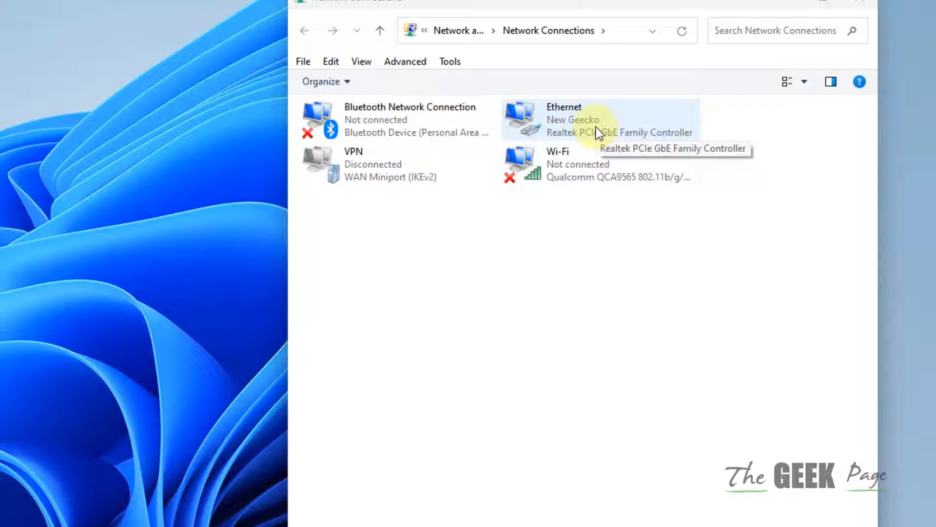
{"action": "mouse_move", "coordinate": [683, 234]}
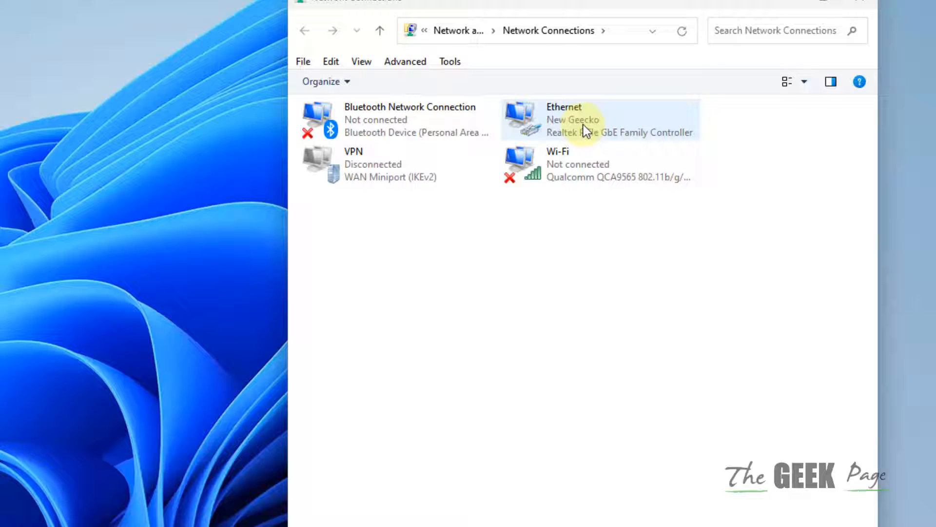
Open the Ethernet adapter's Properties from its context menu
{"action": "right_click", "coordinate": [585, 119]}
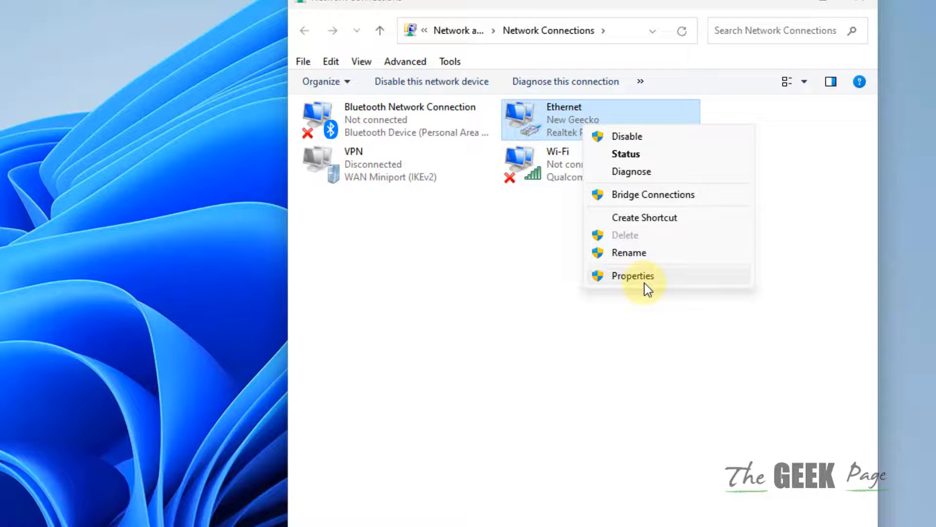
{"action": "left_click", "coordinate": [632, 275]}
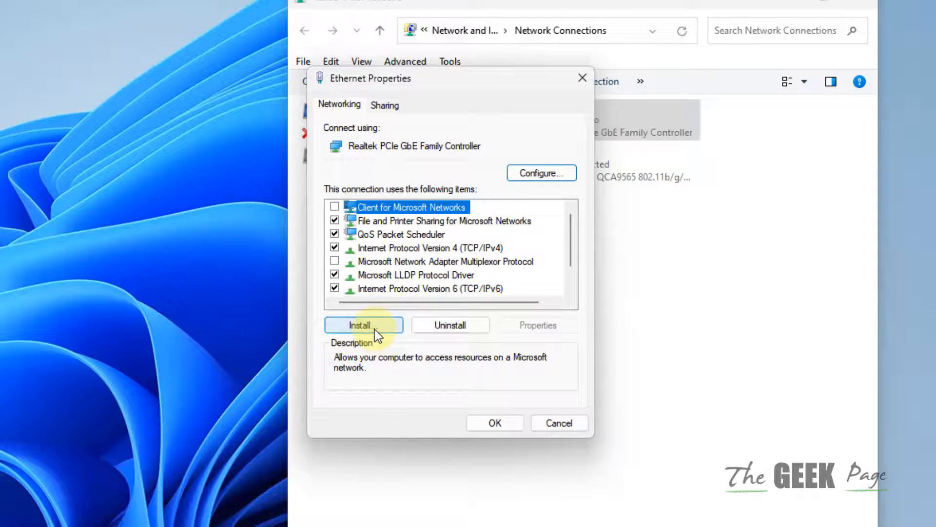
Add Reliable Multicast Protocol to the Ethernet connection as a new protocol
{"action": "left_click", "coordinate": [359, 325]}
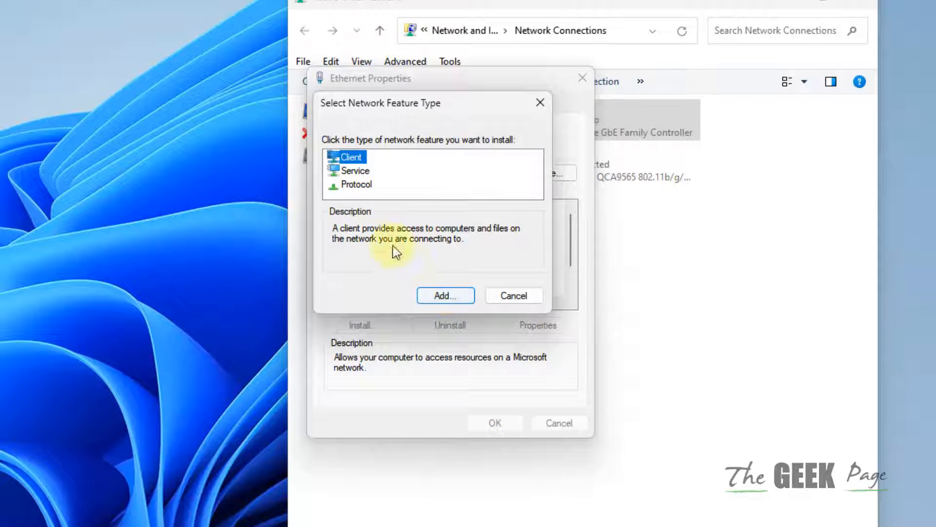
{"action": "left_click", "coordinate": [357, 183]}
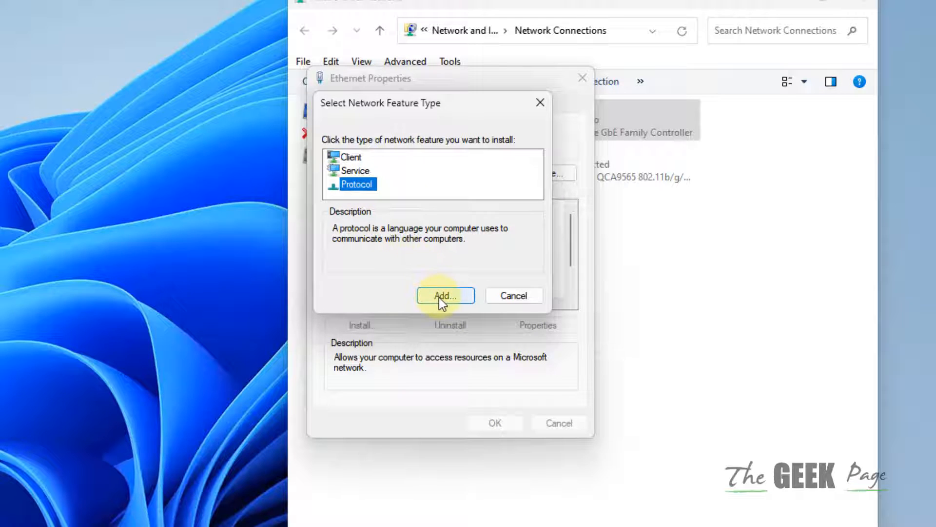
{"action": "left_click", "coordinate": [445, 295]}
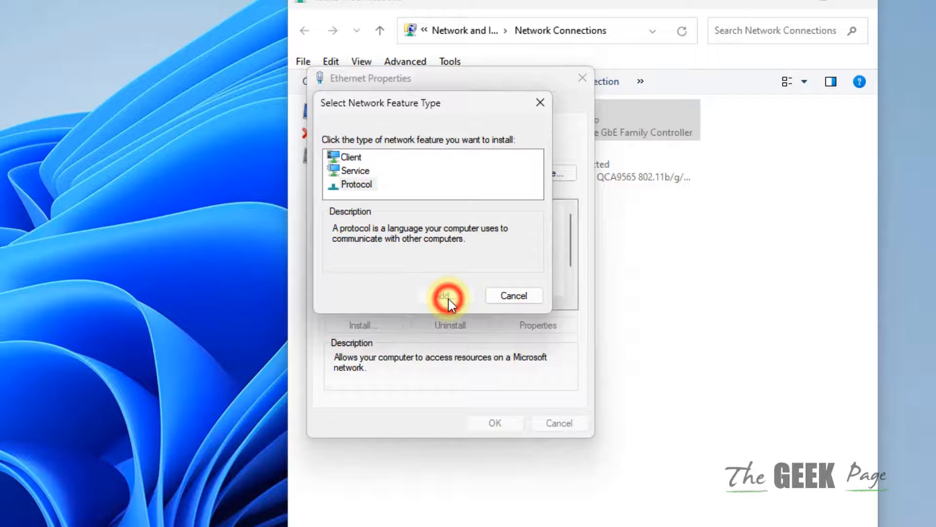
{"action": "left_click", "coordinate": [448, 295]}
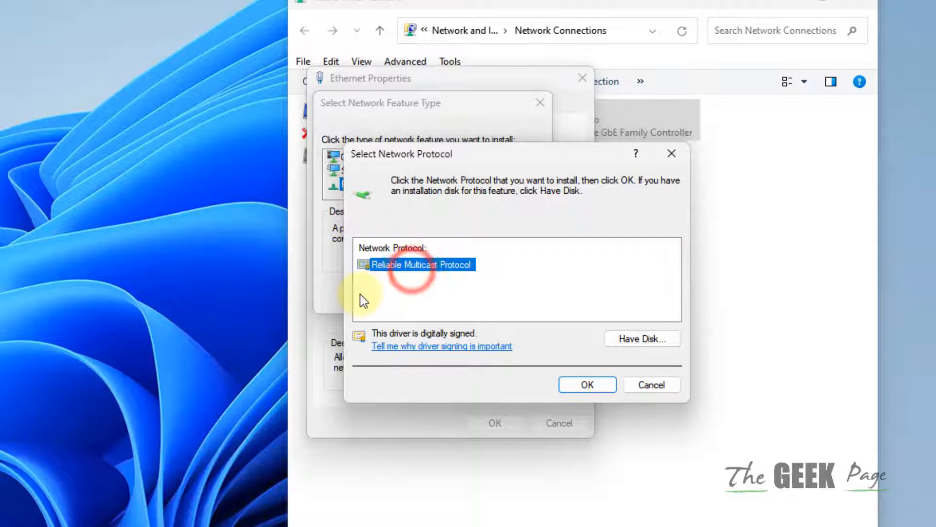
{"action": "mouse_move", "coordinate": [474, 283]}
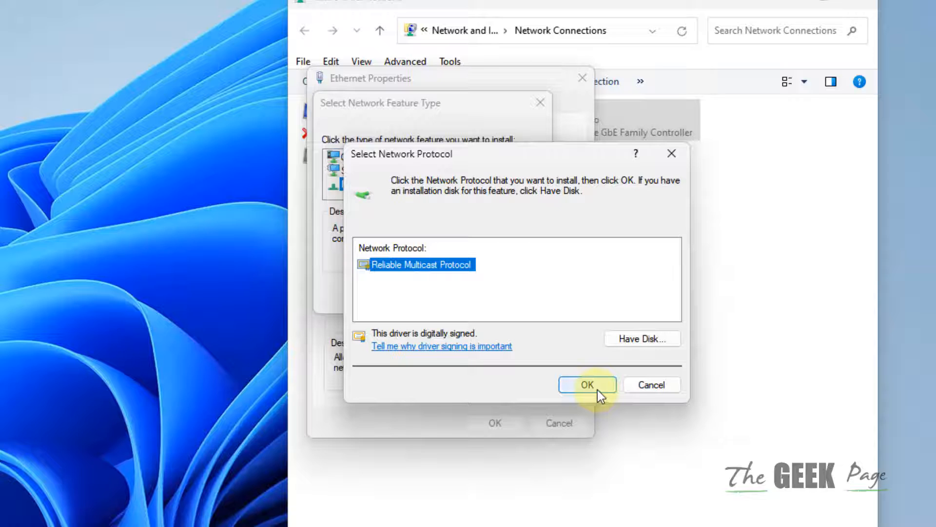
{"action": "left_click", "coordinate": [586, 385]}
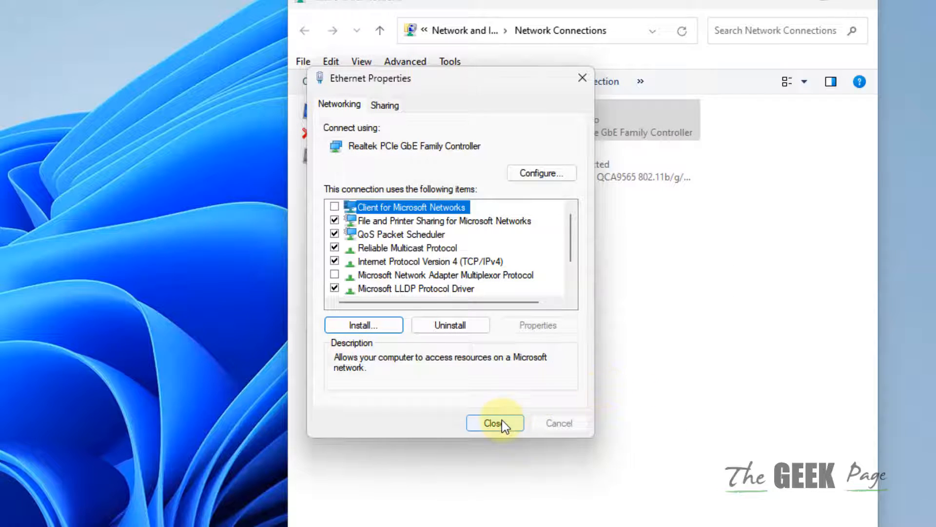
{"action": "mouse_move", "coordinate": [740, 363]}
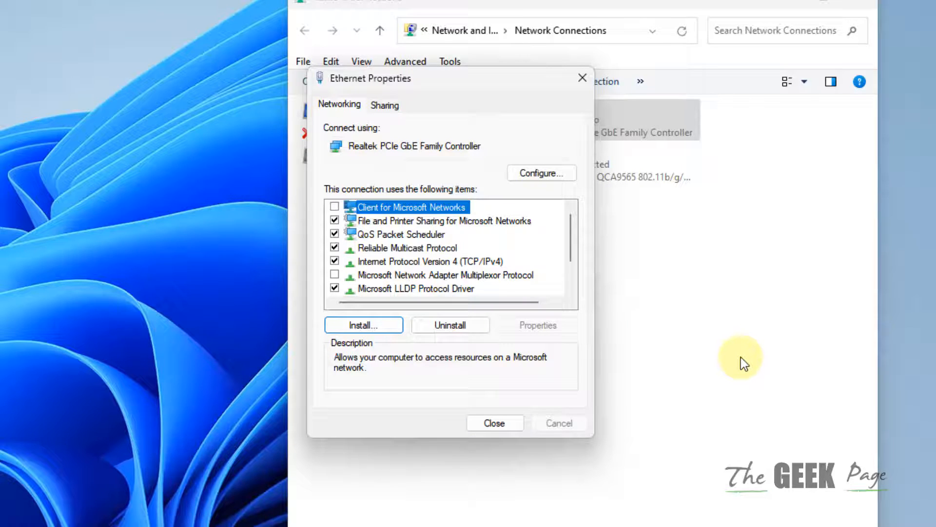
{"action": "mouse_move", "coordinate": [698, 332]}
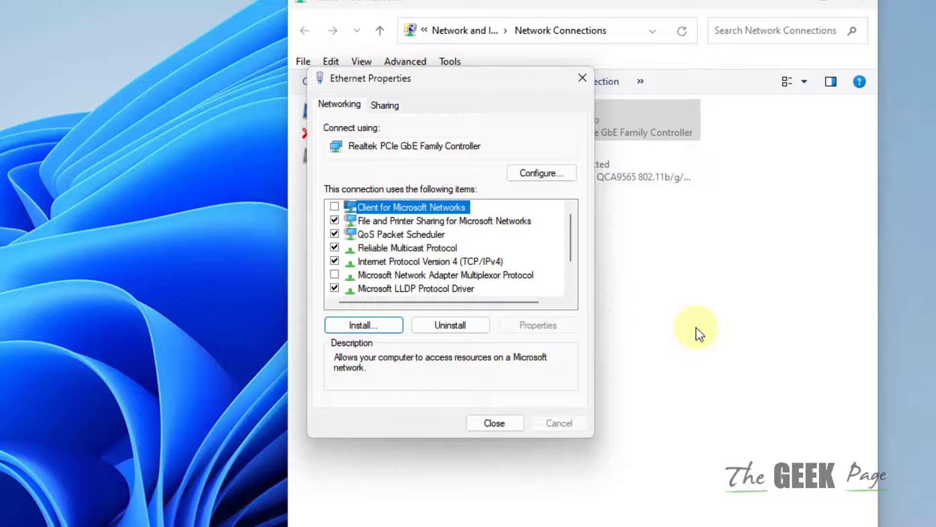
Close Ethernet Properties and bring up the Windows search panel
{"action": "left_click", "coordinate": [494, 423]}
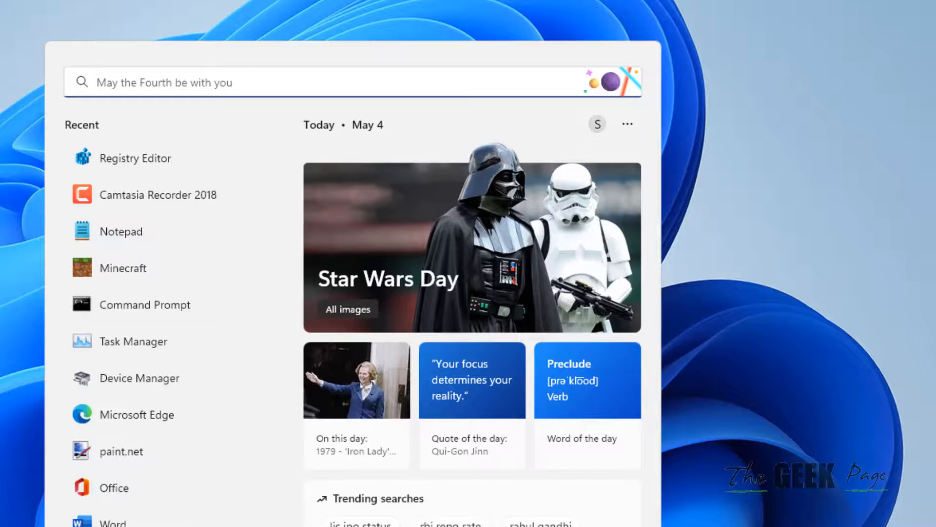
Search 'turn windows features on or off' to launch the Windows Features window
{"action": "type", "text": "turn windows features on or off"}
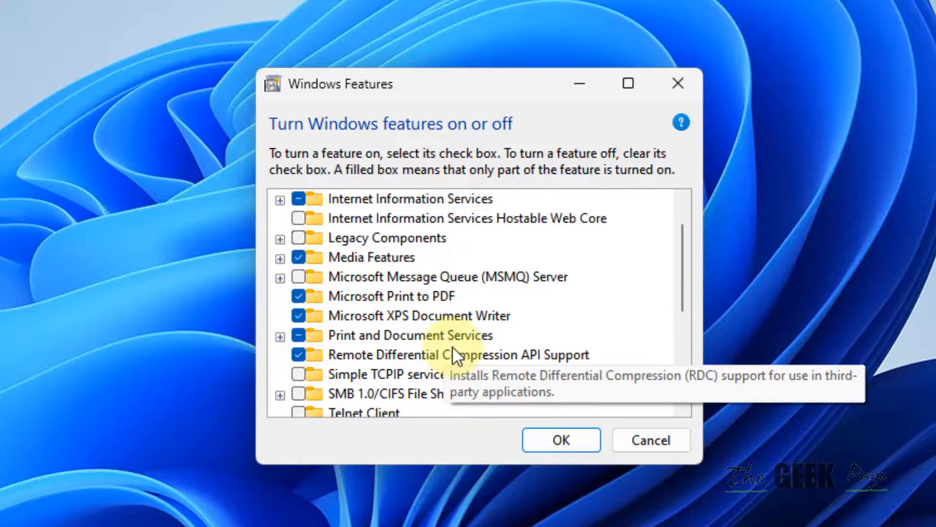
Tick SMB 1.0/CIFS File Sharing Support in Windows Features and confirm with OK
{"action": "scroll", "scroll_direction": "down", "scroll_amount": 3}
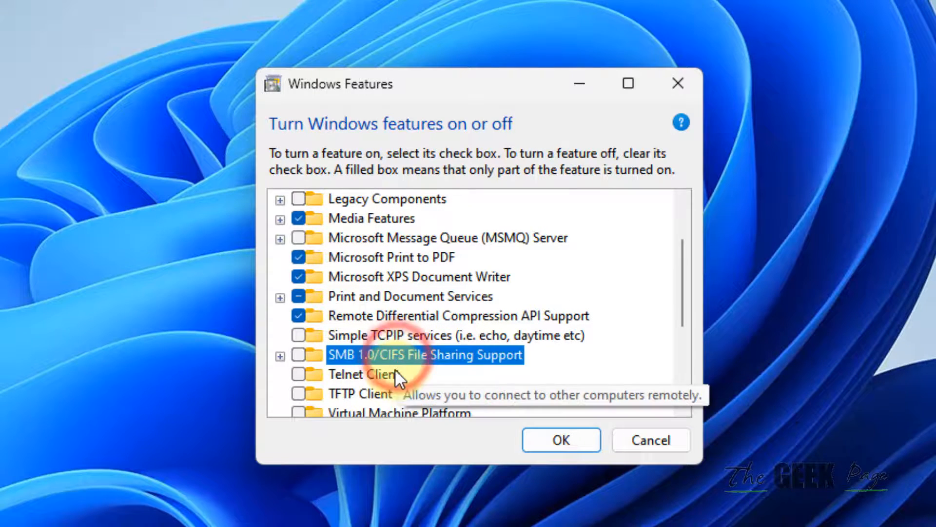
{"action": "mouse_move", "coordinate": [516, 374]}
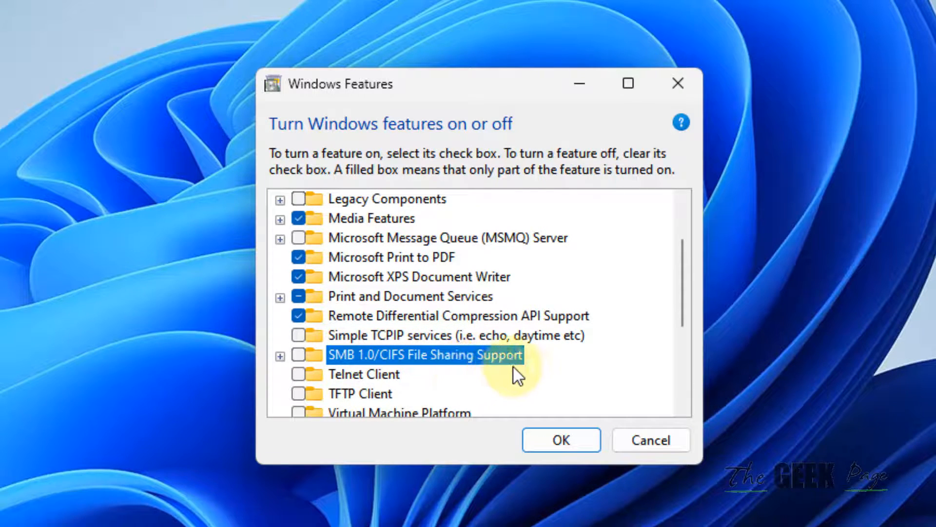
{"action": "left_click", "coordinate": [299, 355]}
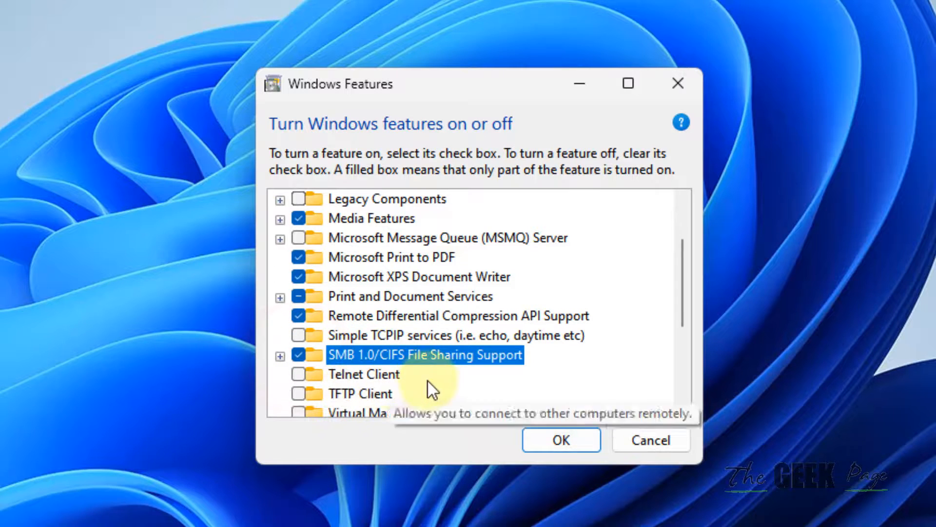
{"action": "left_click", "coordinate": [560, 440]}
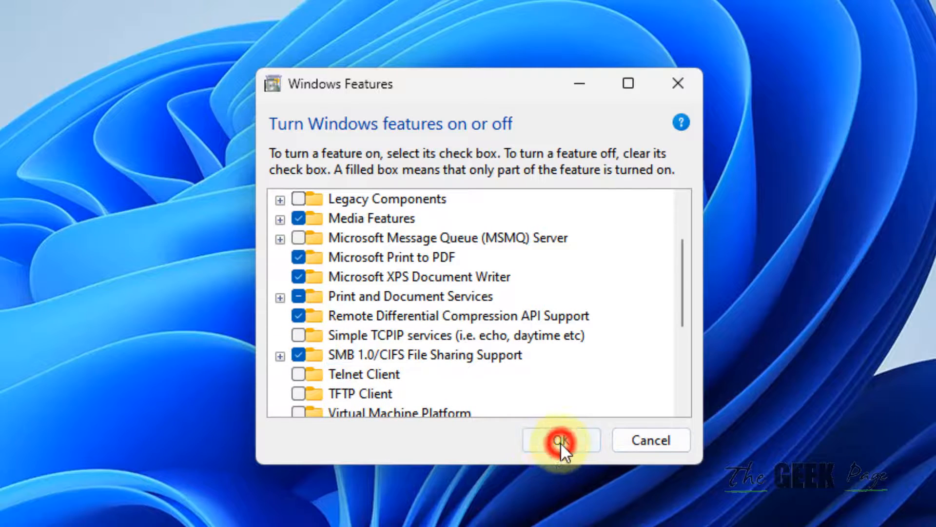
{"action": "left_click", "coordinate": [561, 439]}
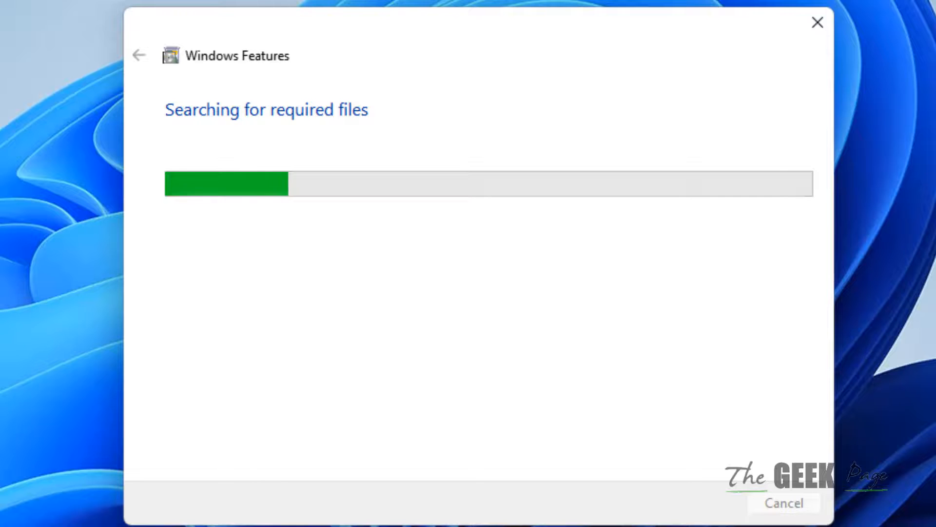